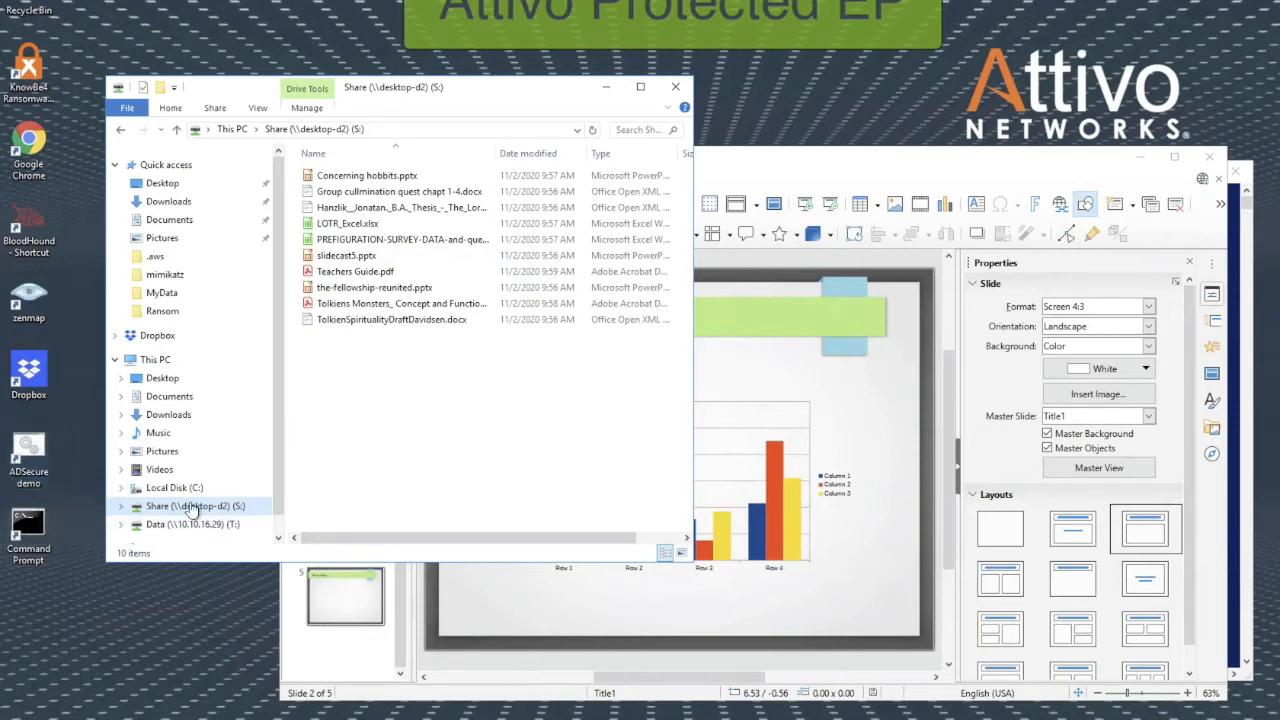
mouse_move(176, 444)
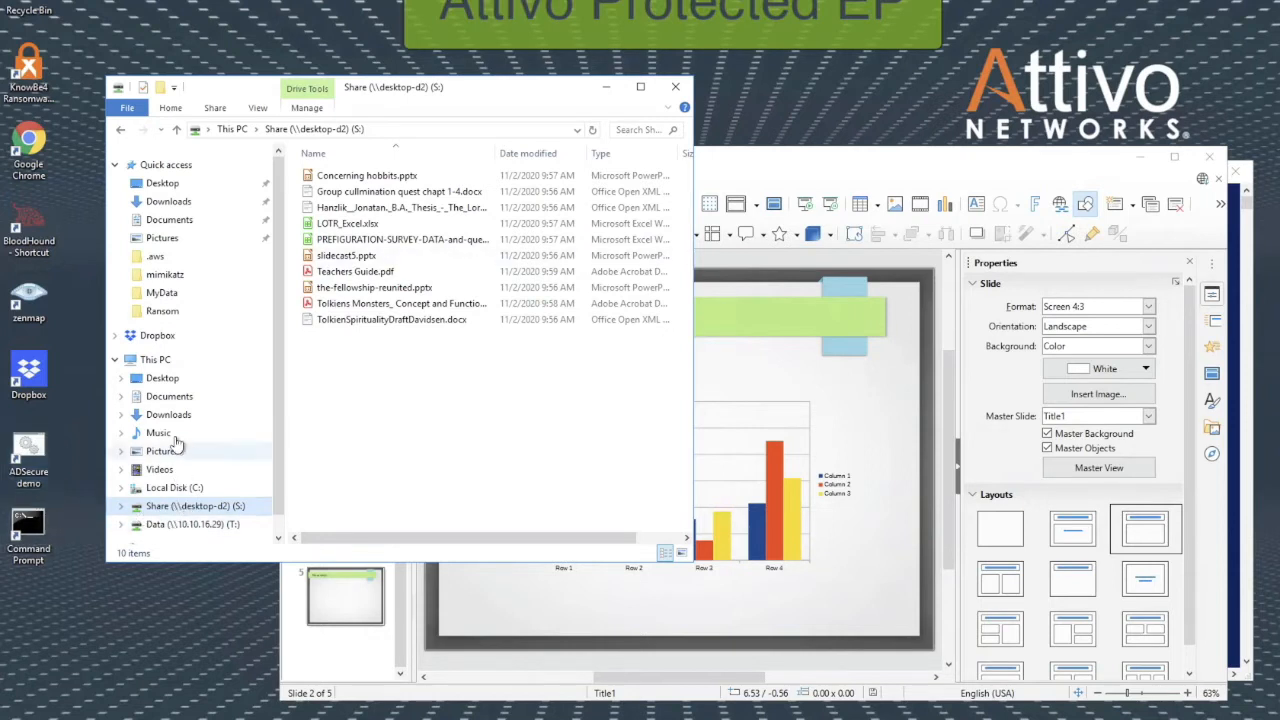
Browse the Dropbox folder, then the Documents folder in File Explorer.
left_click(156, 336)
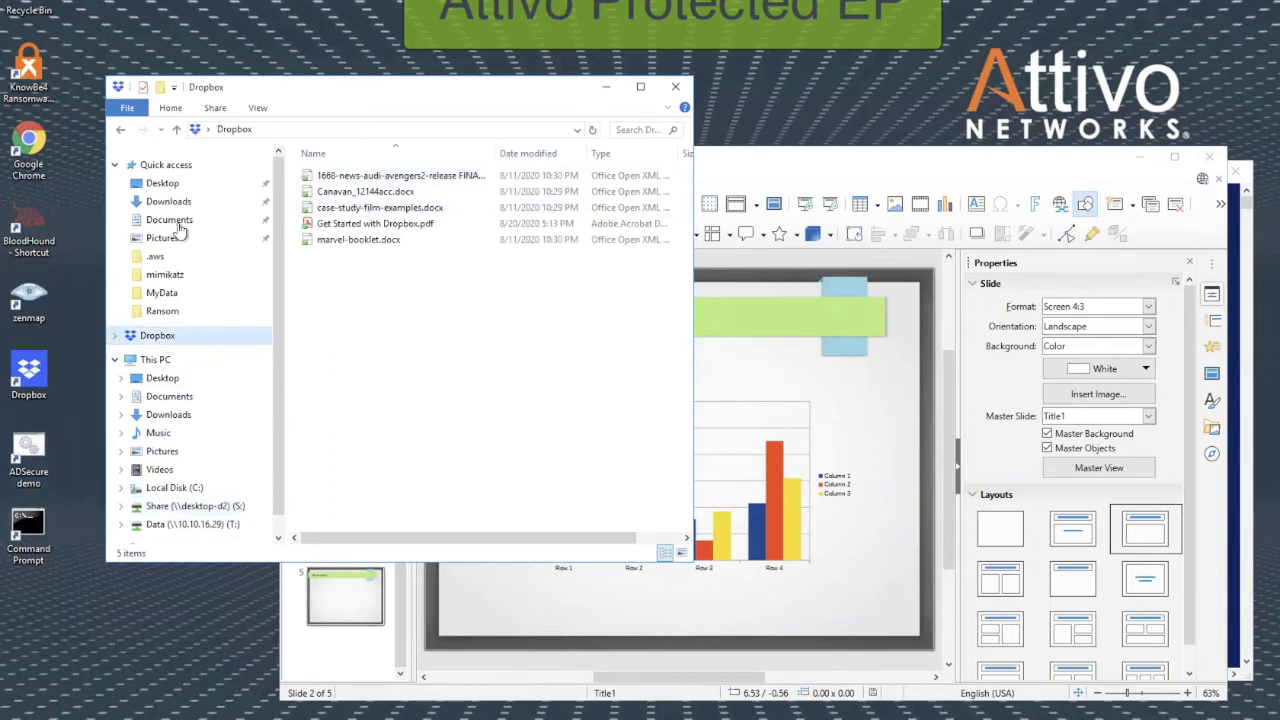
left_click(168, 218)
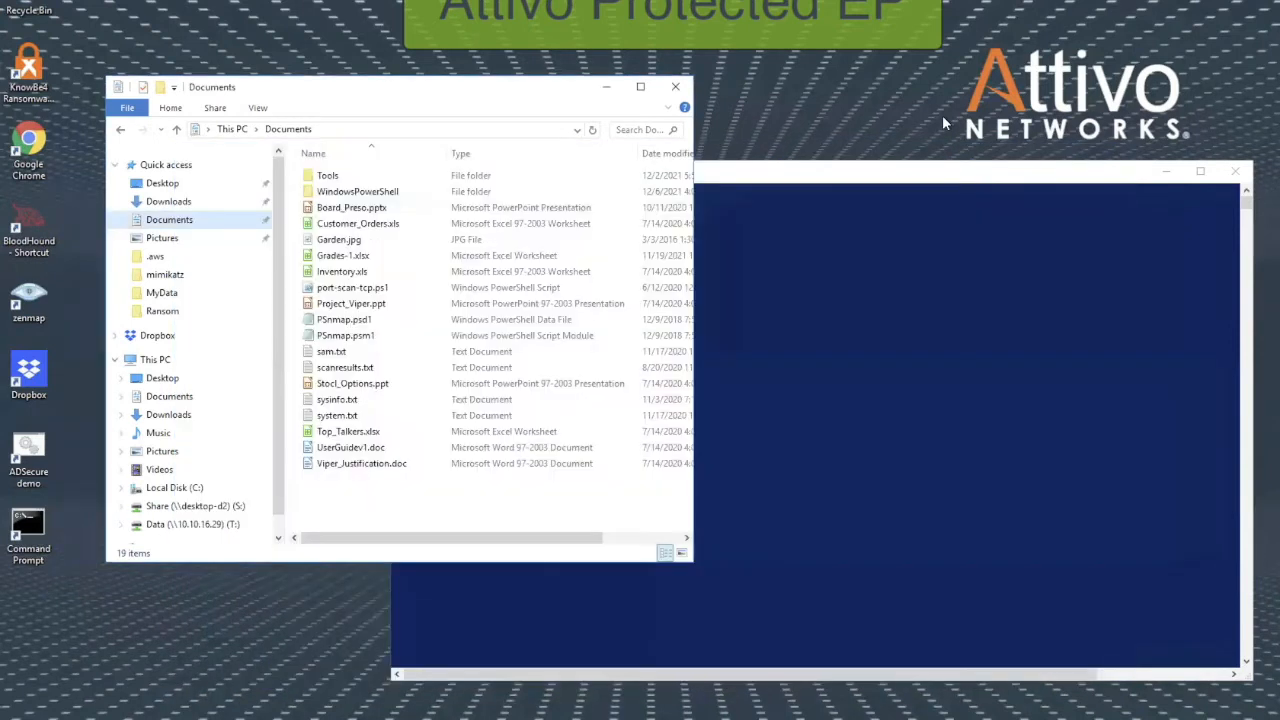
Position the PowerShell console beside the File Explorer Documents listing.
left_click_drag(400, 88, 376, 72)
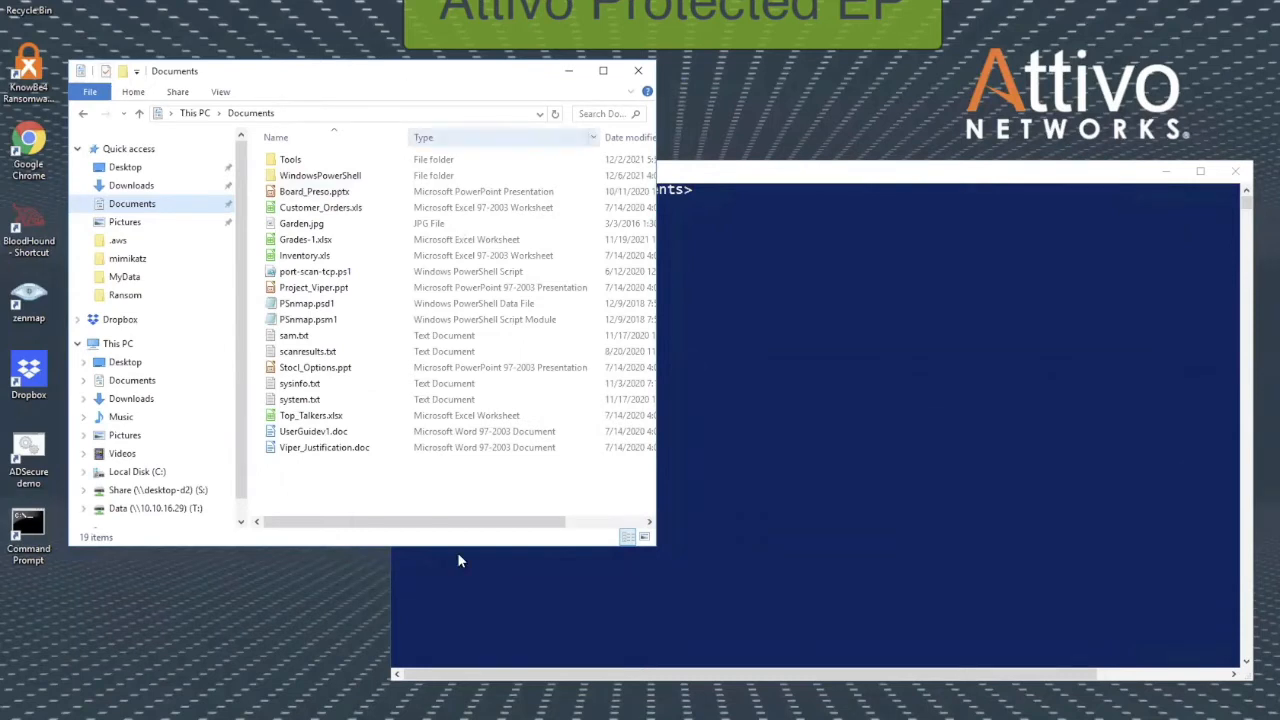
mouse_move(308, 304)
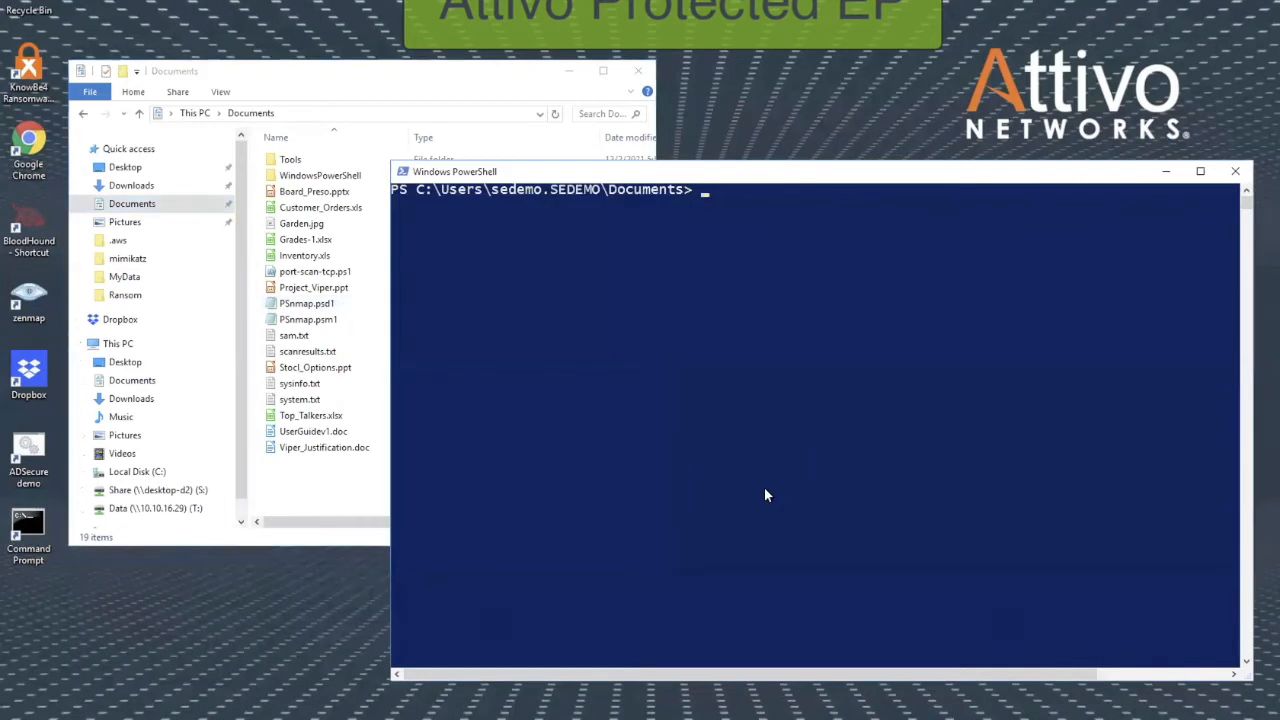
Run Get-PSDrive -PSProvider filesystem, listing only drives C and D.
type("Get-PSDrive -PSProvider filesystem")
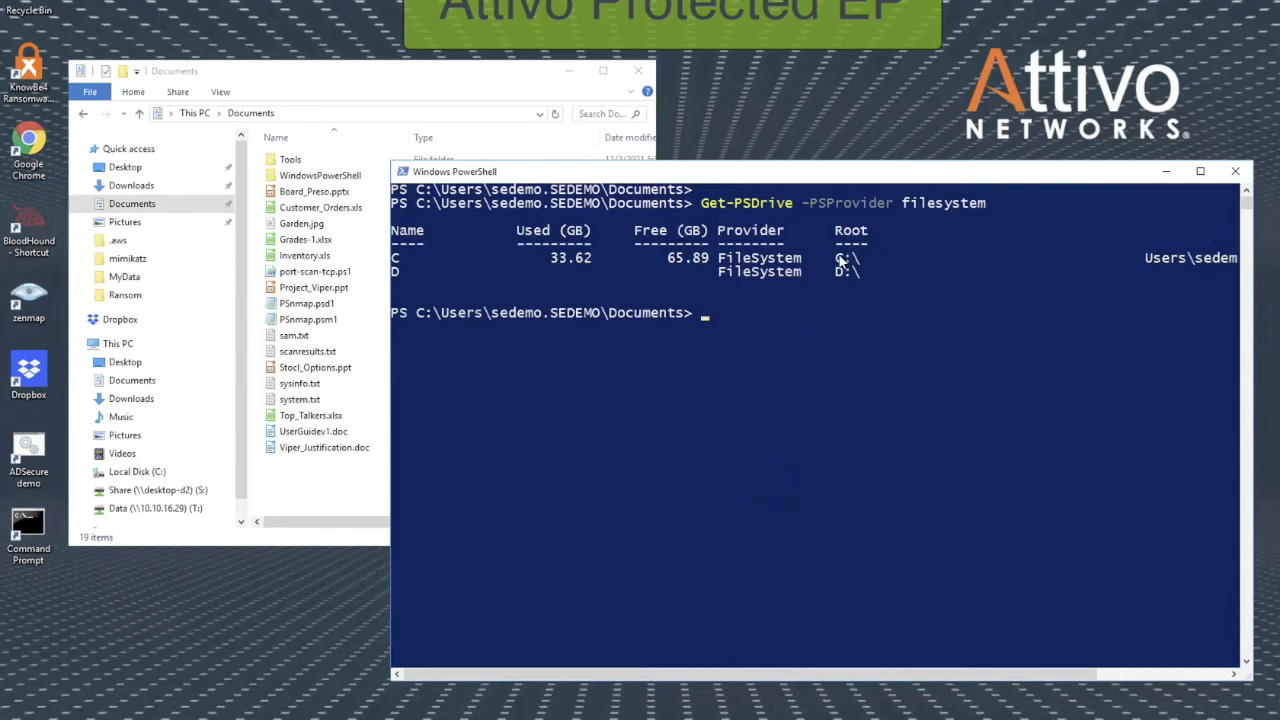
mouse_move(764, 476)
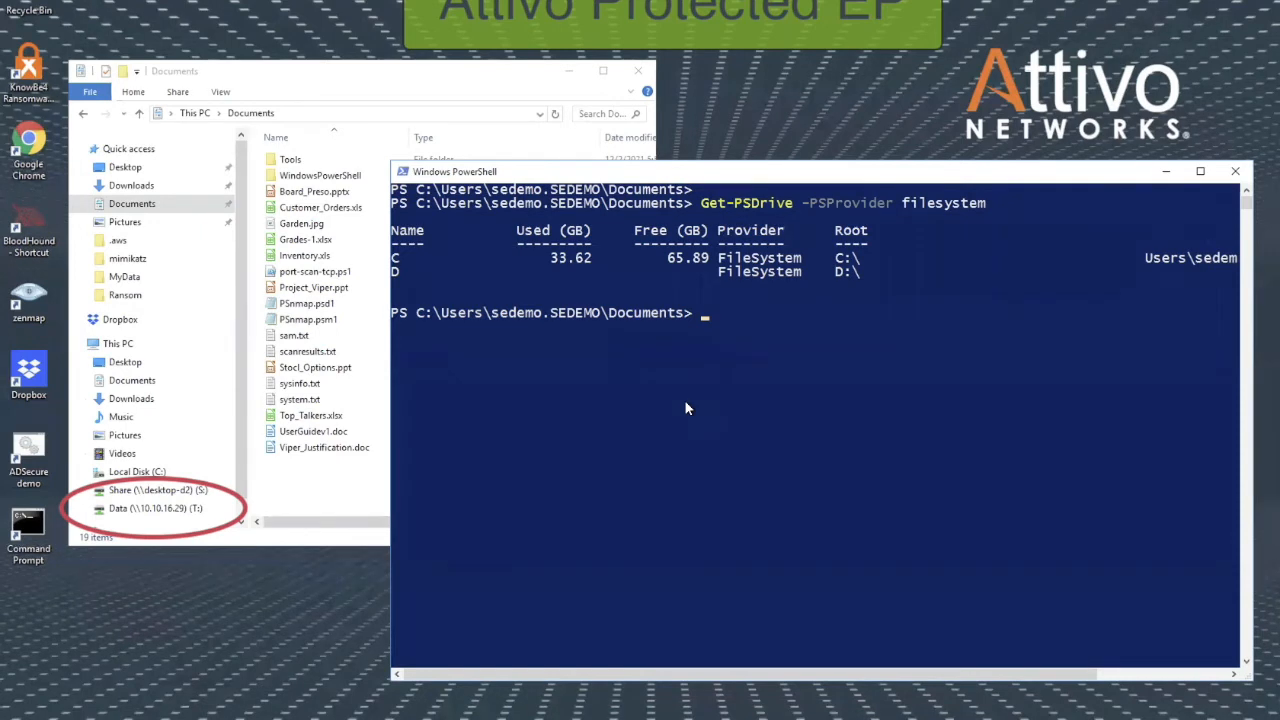
Clear the console and run Get-ChildItem on Documents, then clear again.
type("cls")
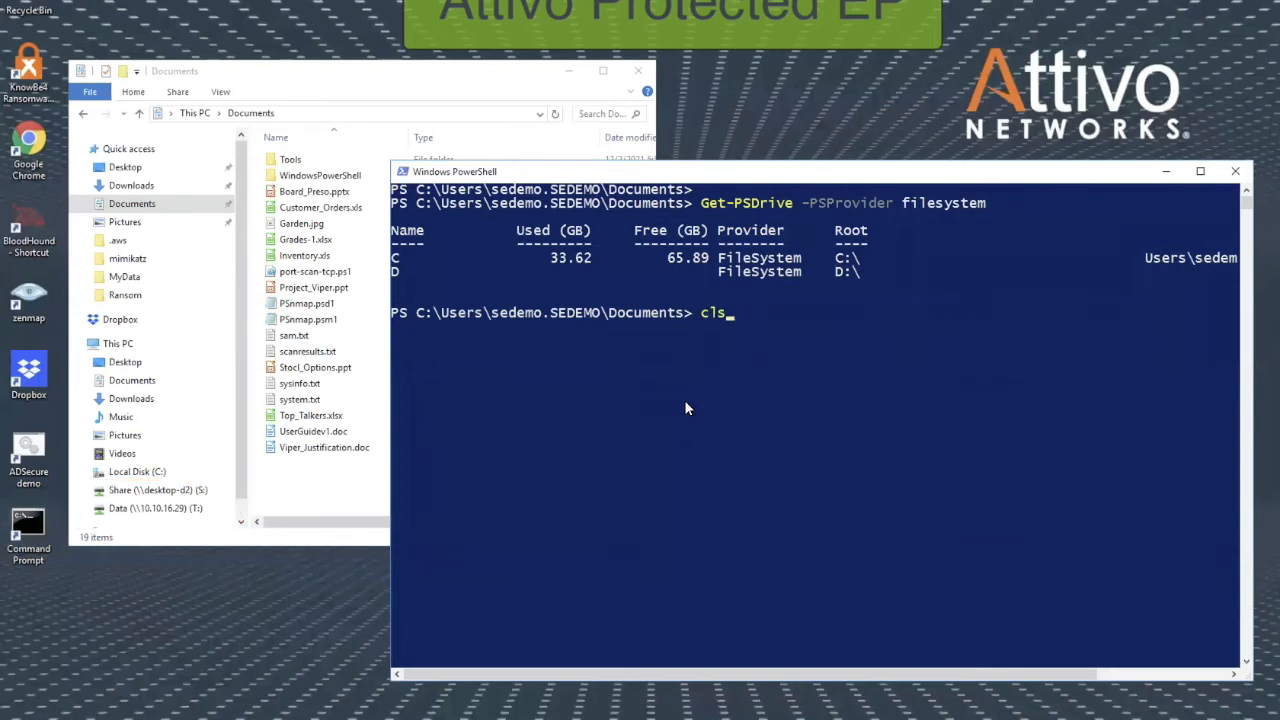
type("Get-ChildItem")
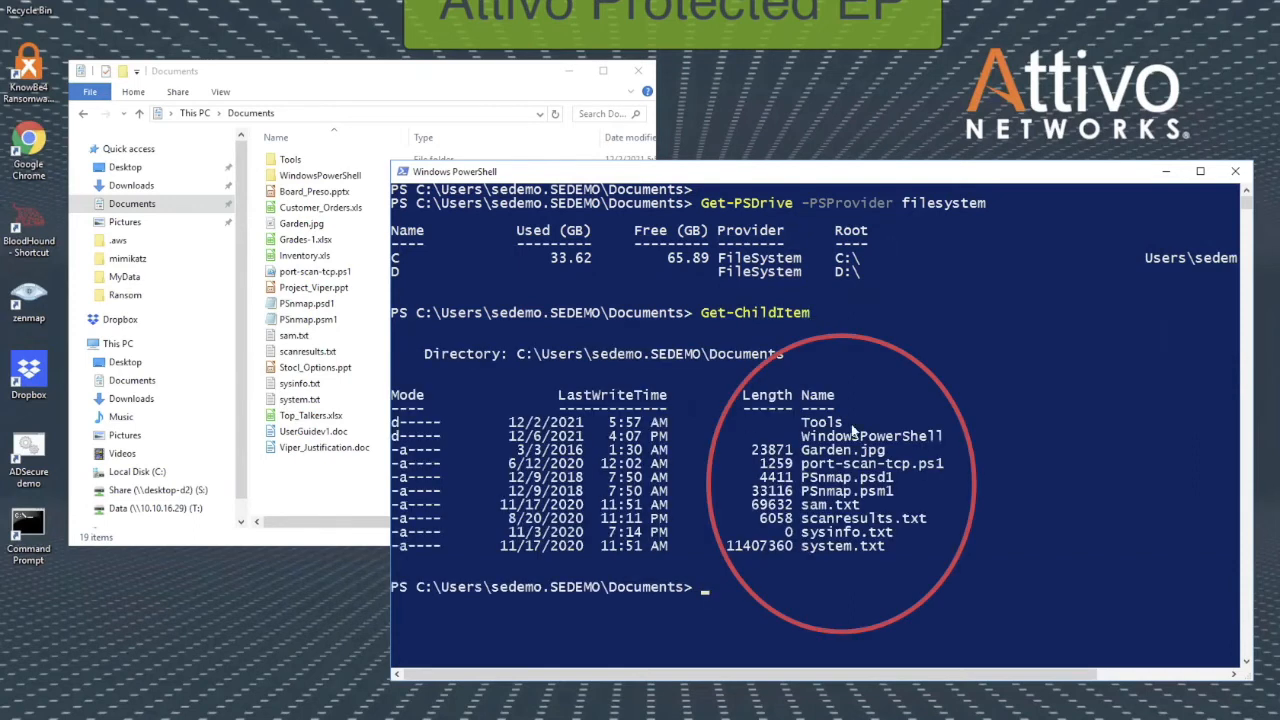
mouse_move(444, 80)
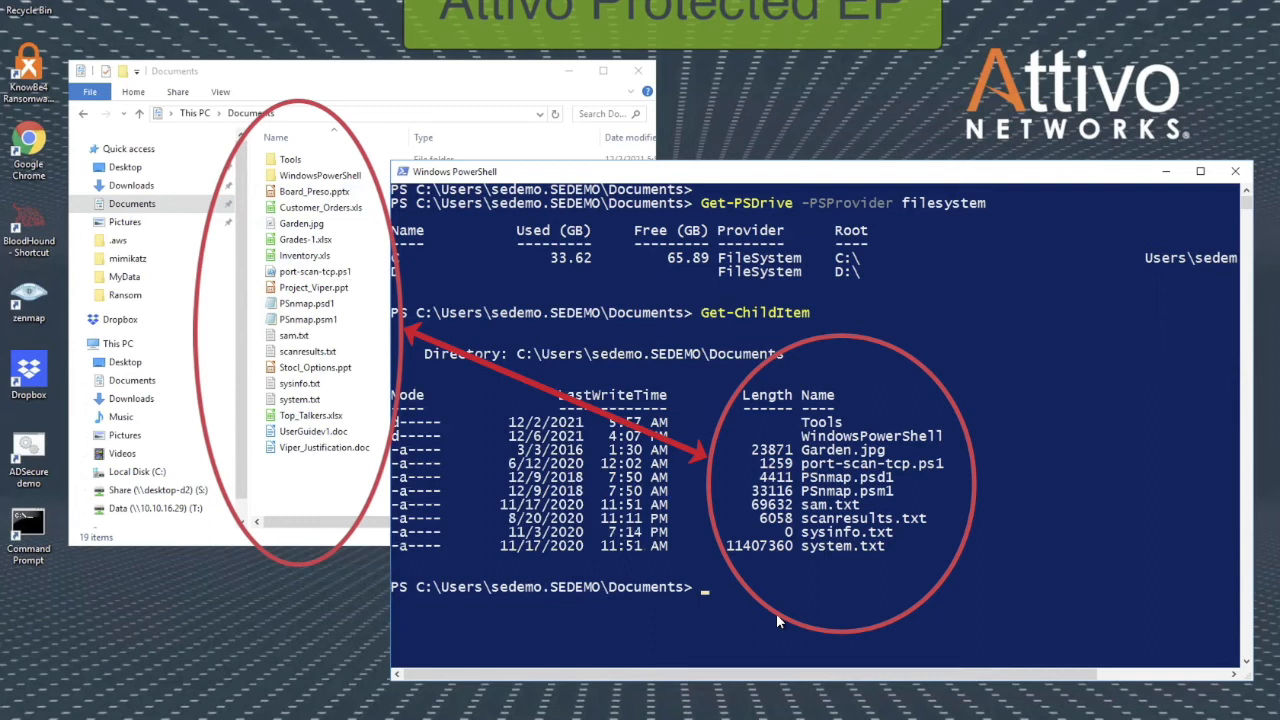
type("cls")
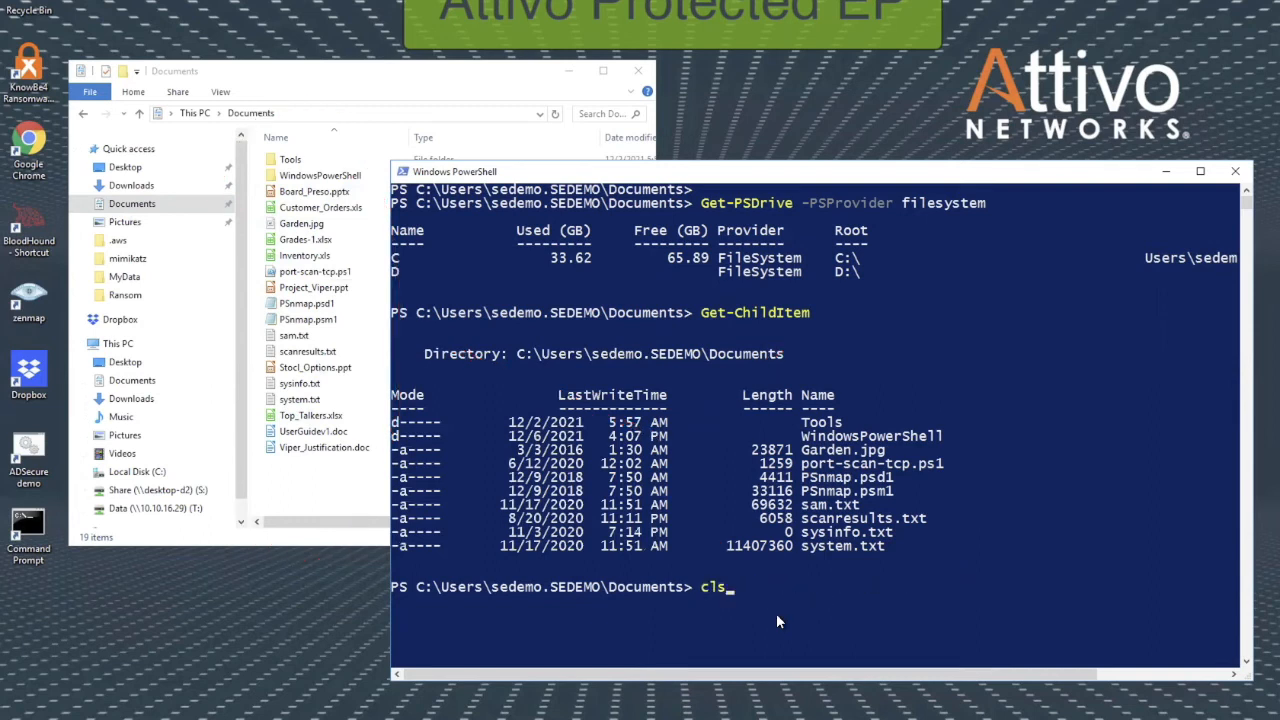
Change to ..\Dropbox\ and run dir, comparing the empty result with File Explorer's Dropbox listing.
type("cd ..\\Dropbox\\")
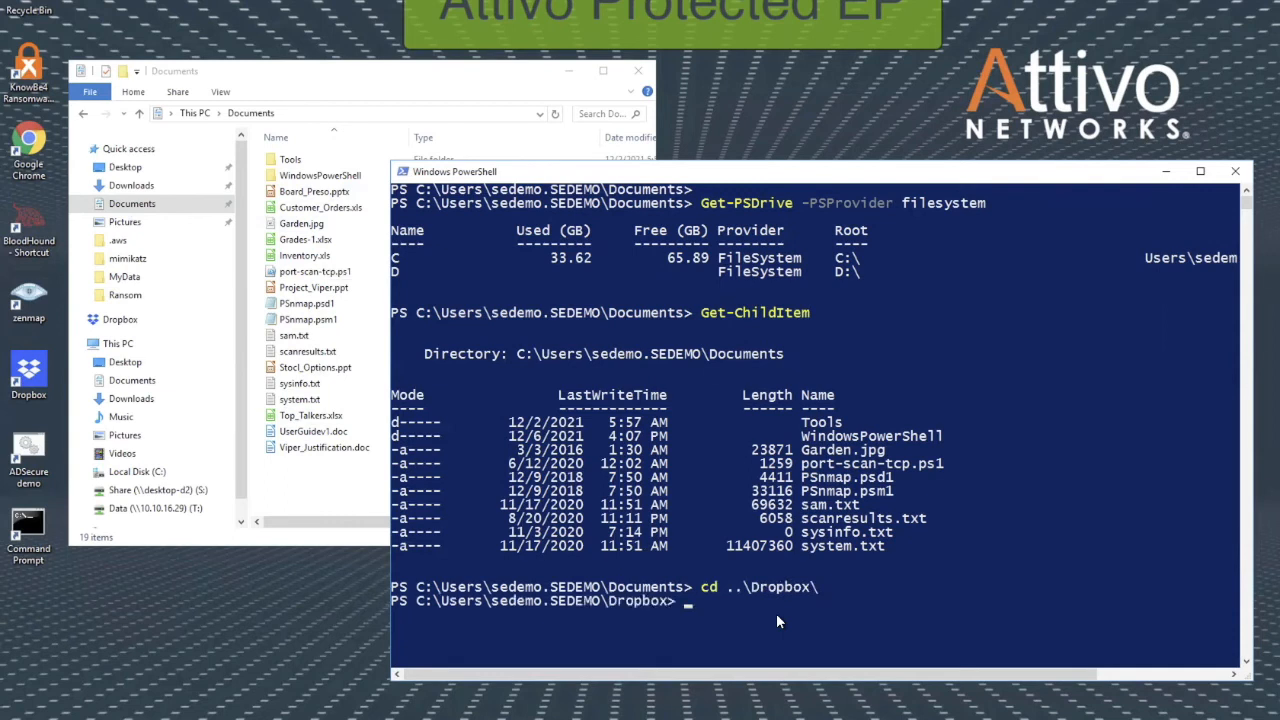
type("dir")
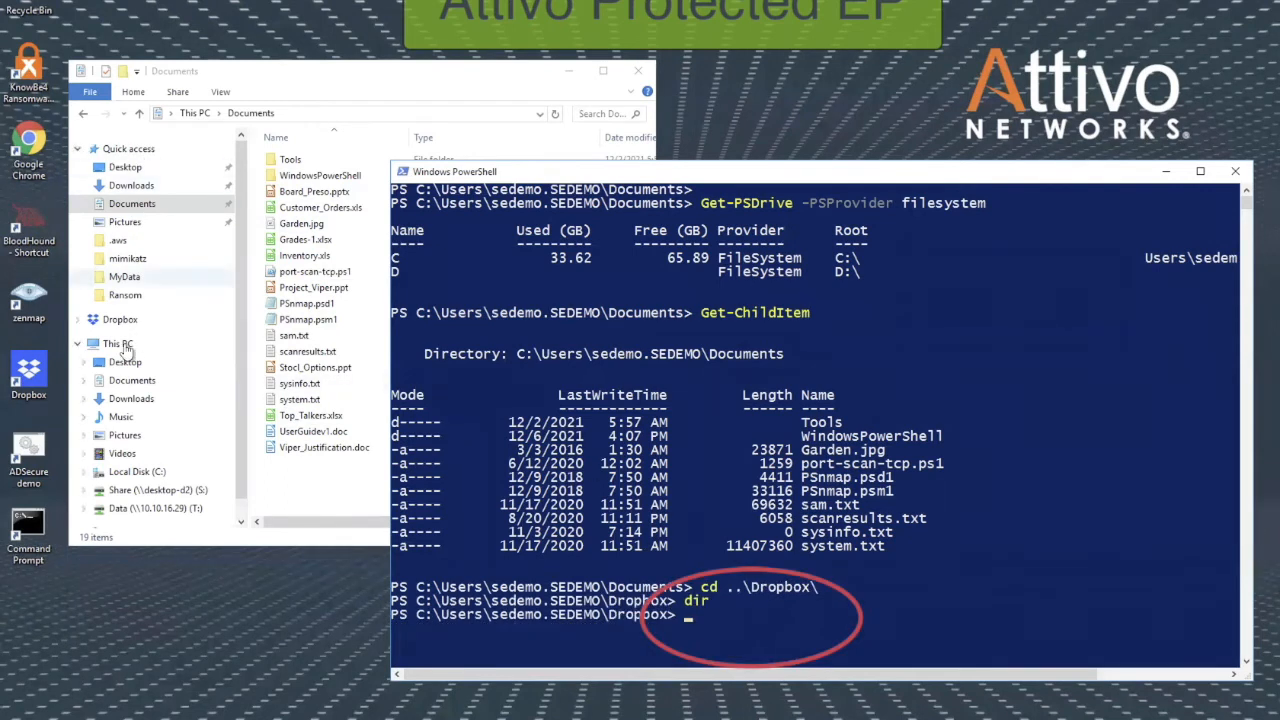
left_click(120, 320)
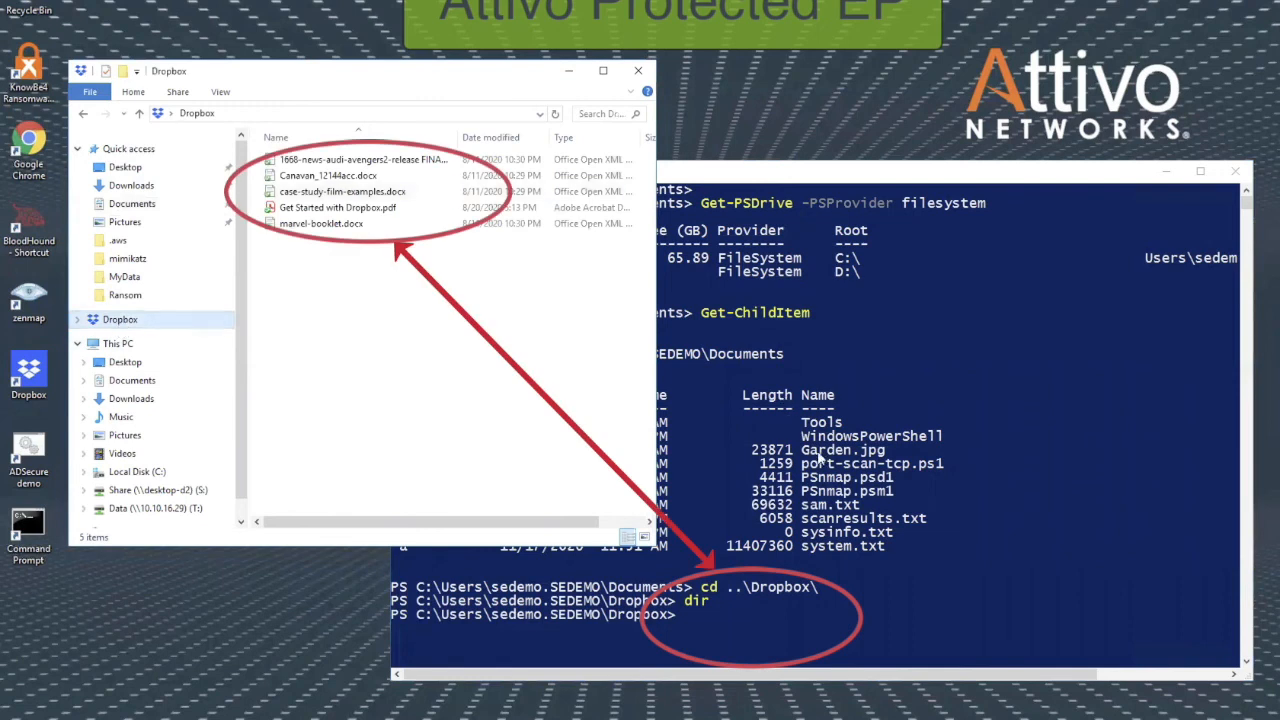